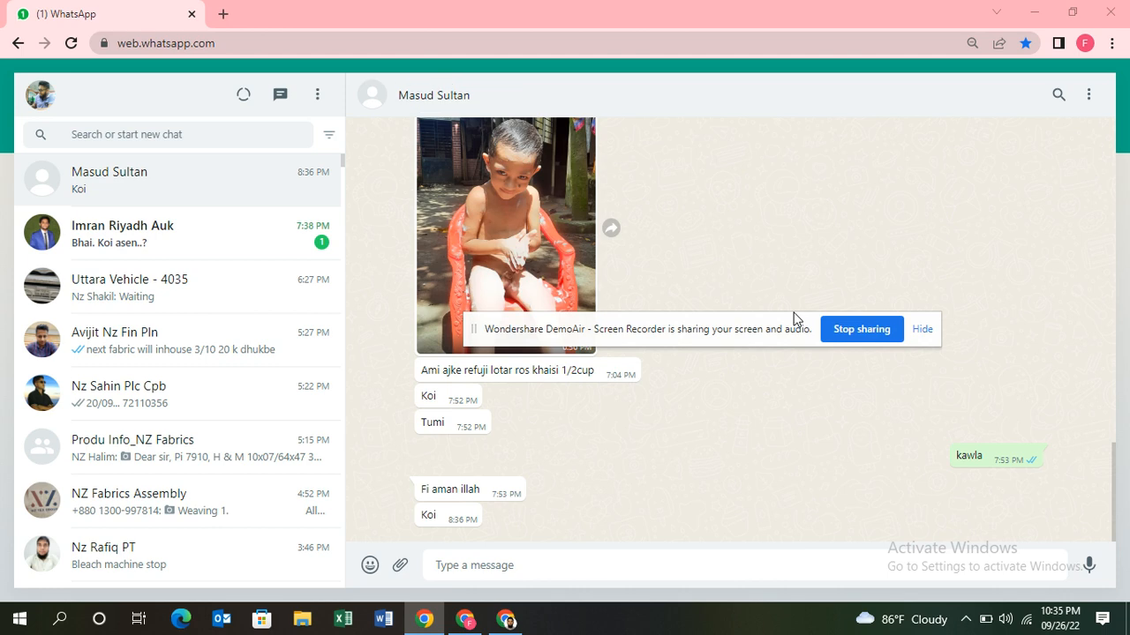
pyautogui.moveTo(193, 183)
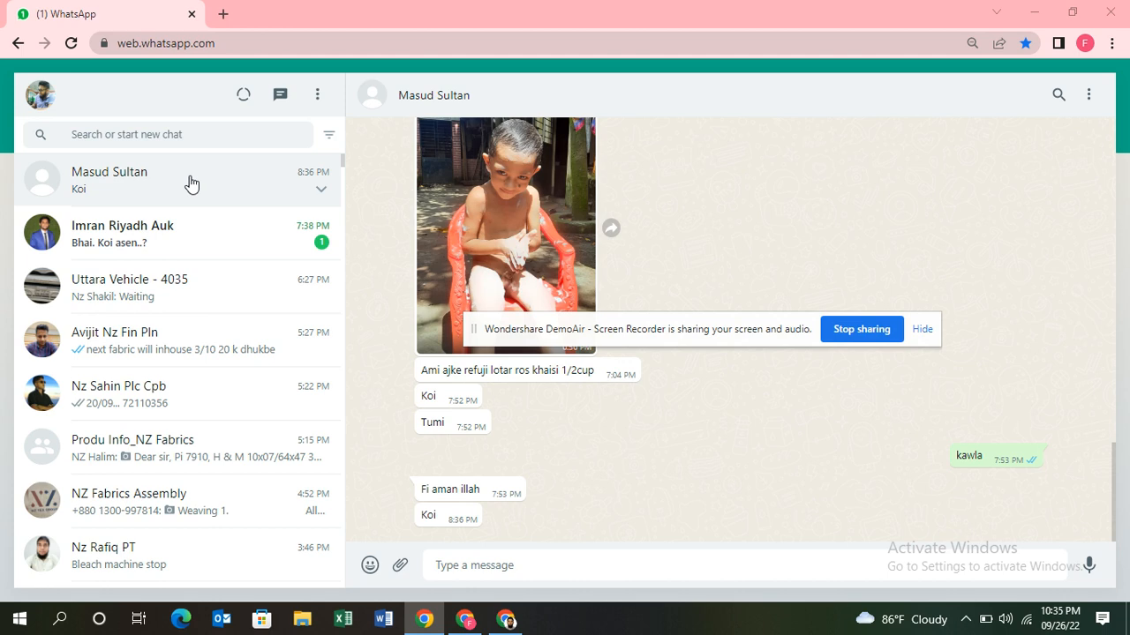
pyautogui.moveTo(169, 185)
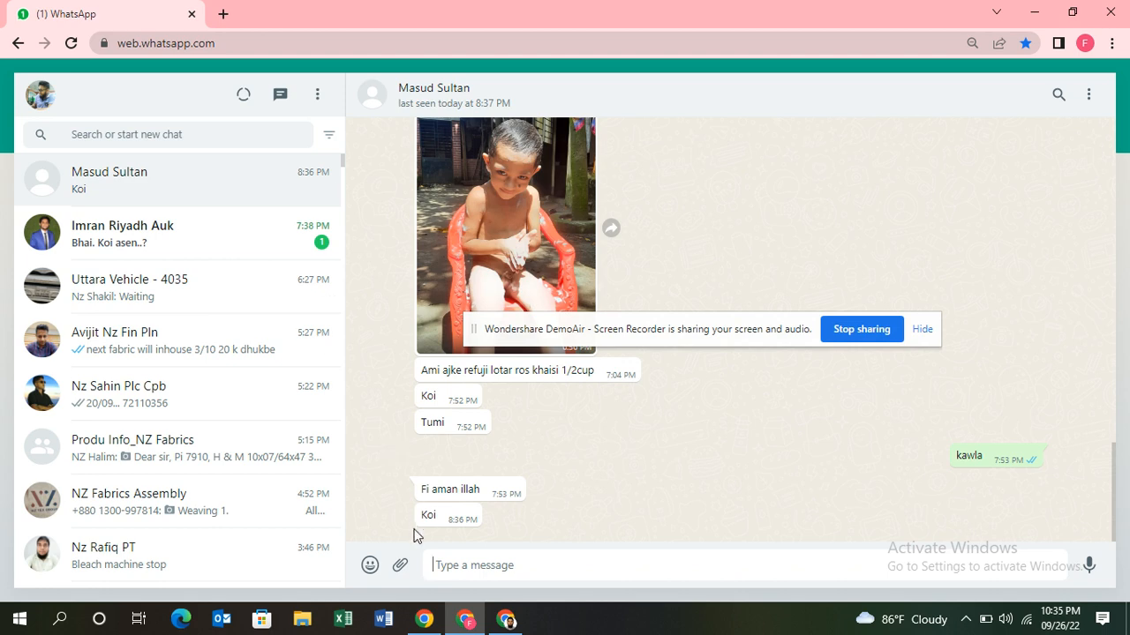
pyautogui.moveTo(401, 566)
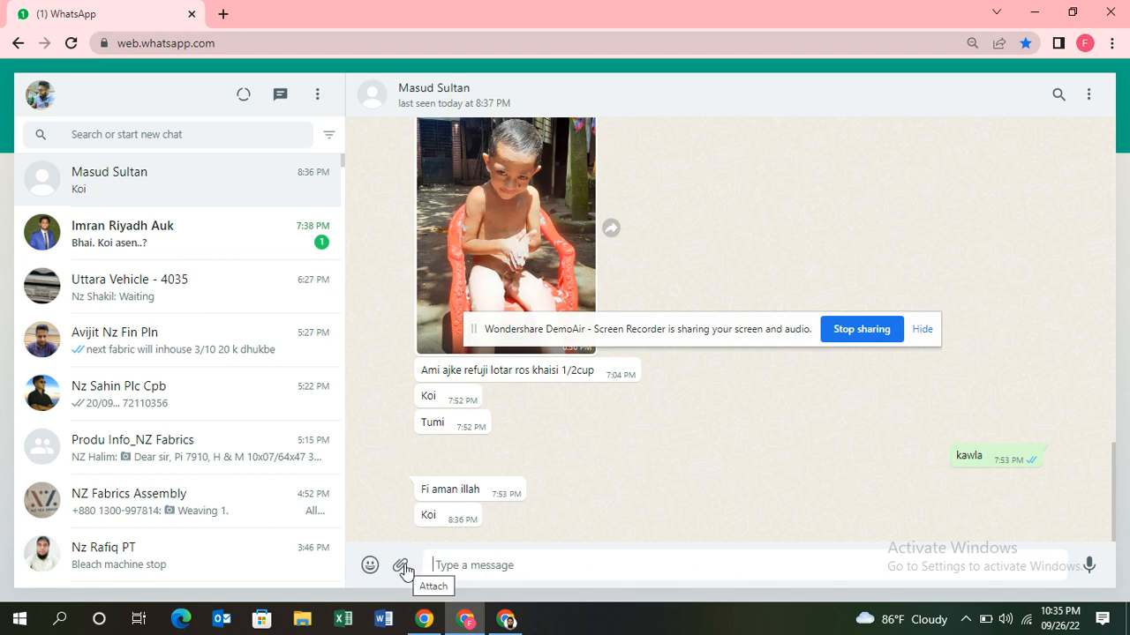
pyautogui.click(401, 566)
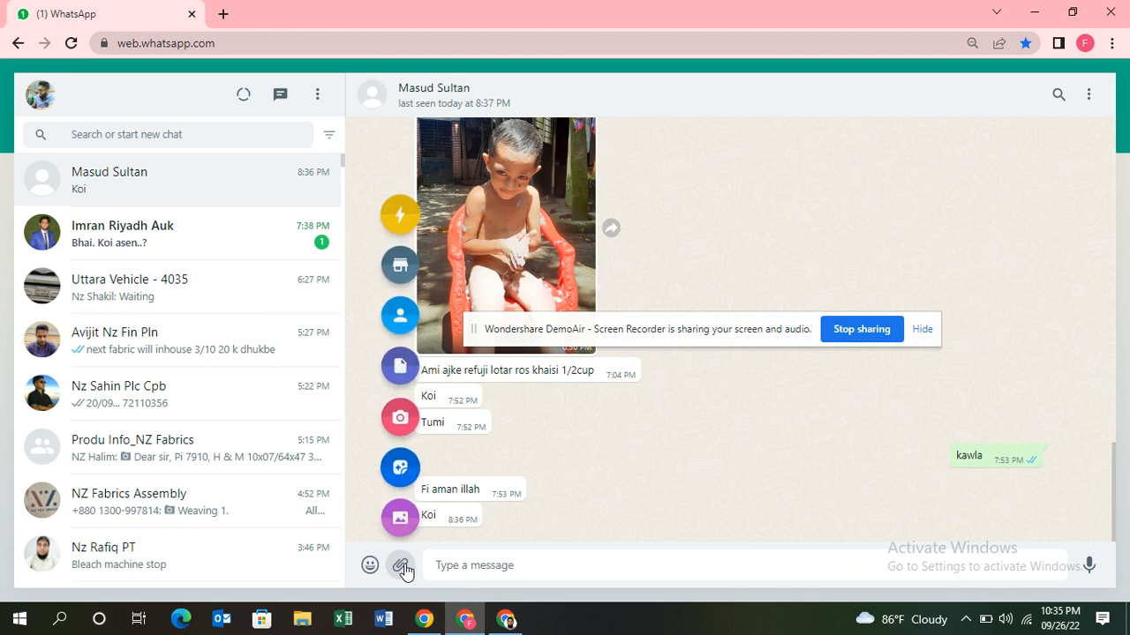
pyautogui.moveTo(400, 518)
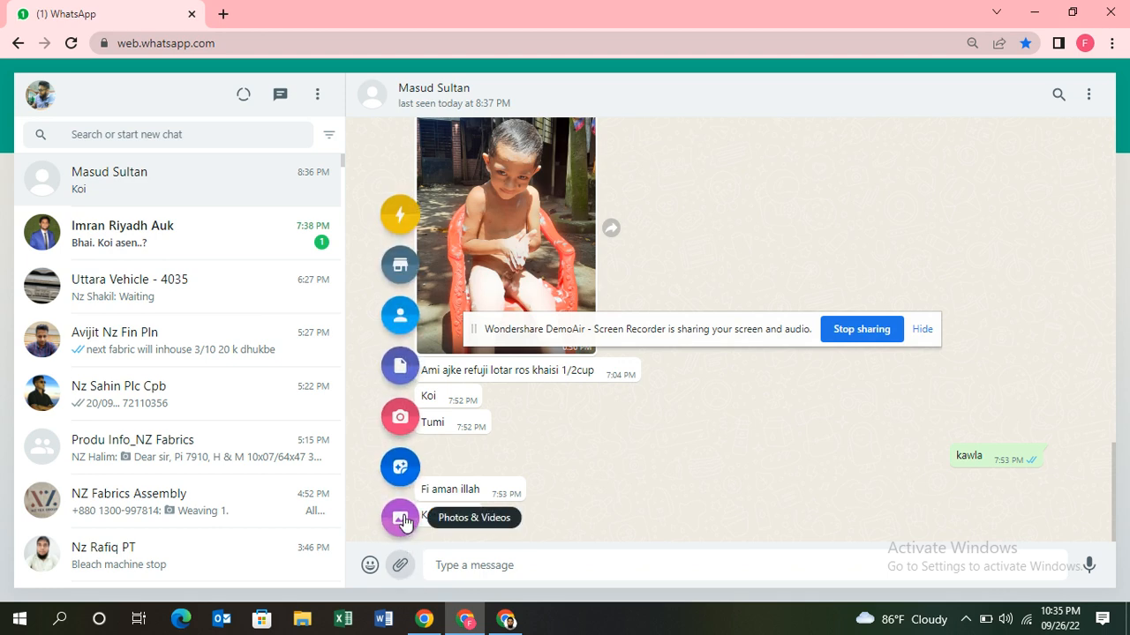
pyautogui.moveTo(404, 501)
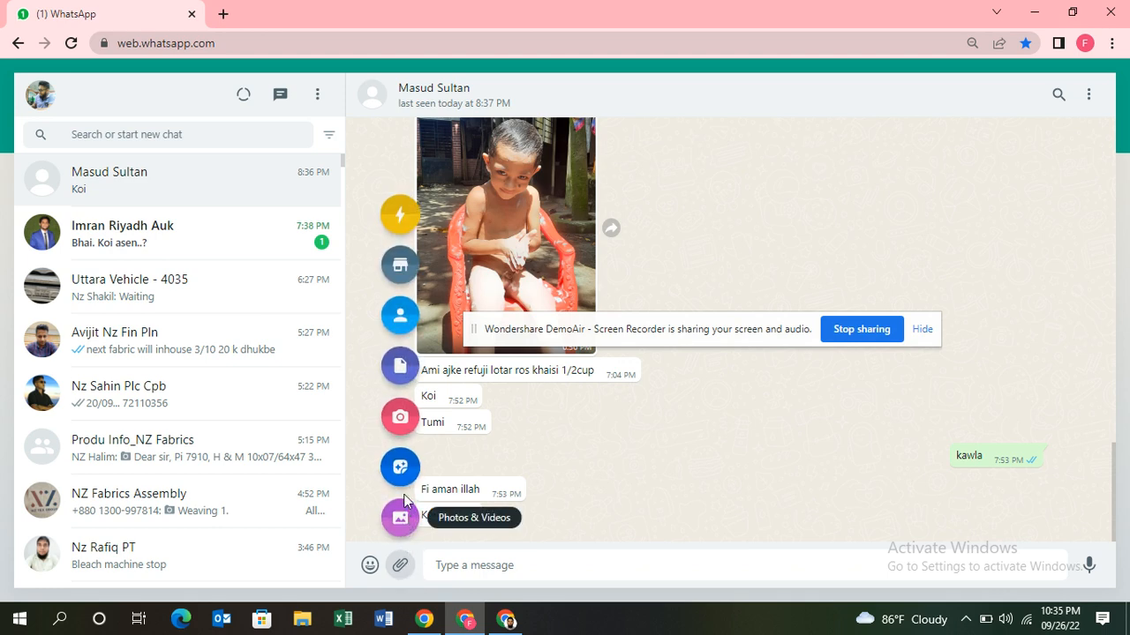
pyautogui.moveTo(399, 416)
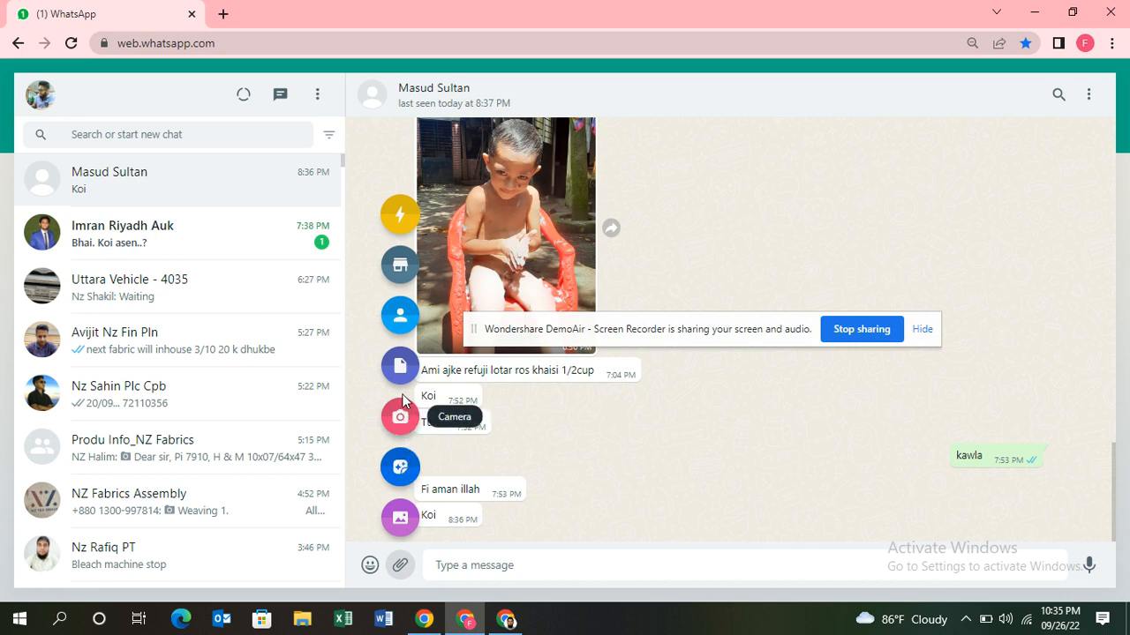
pyautogui.moveTo(399, 366)
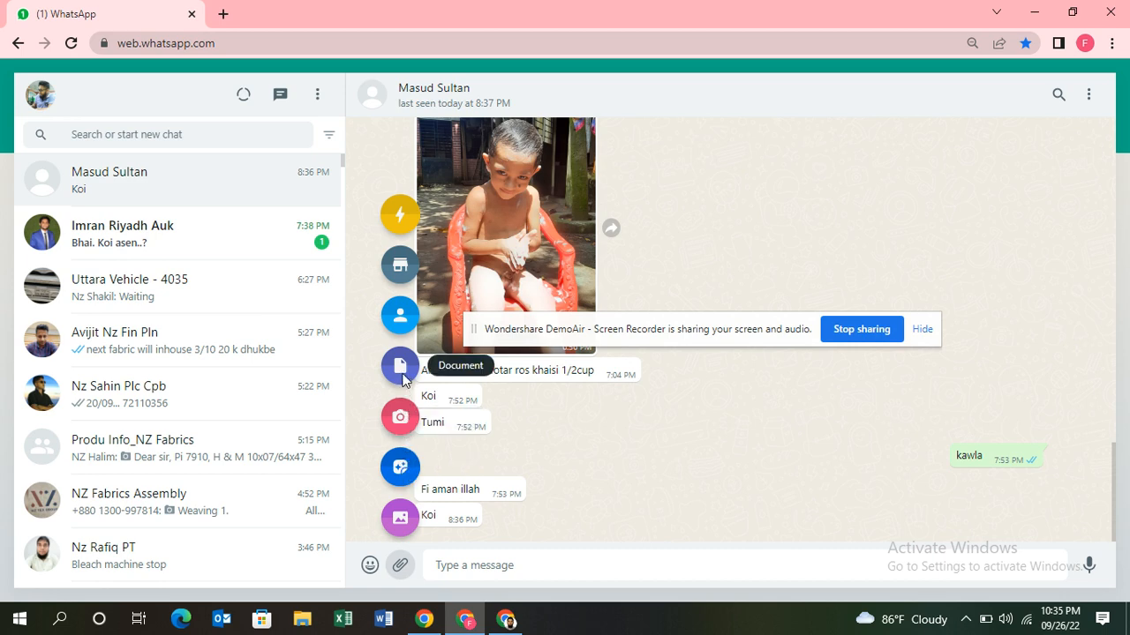
# Step: Attach a document, choosing whatsapp.xlsx from the Desktop
pyautogui.click(400, 366)
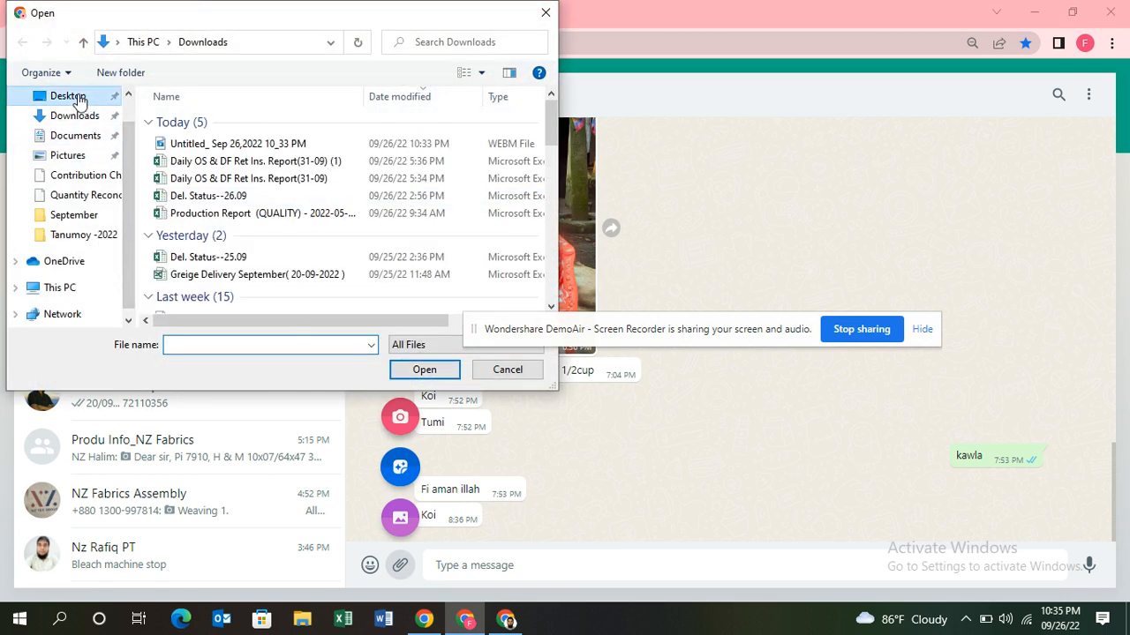
pyautogui.click(68, 96)
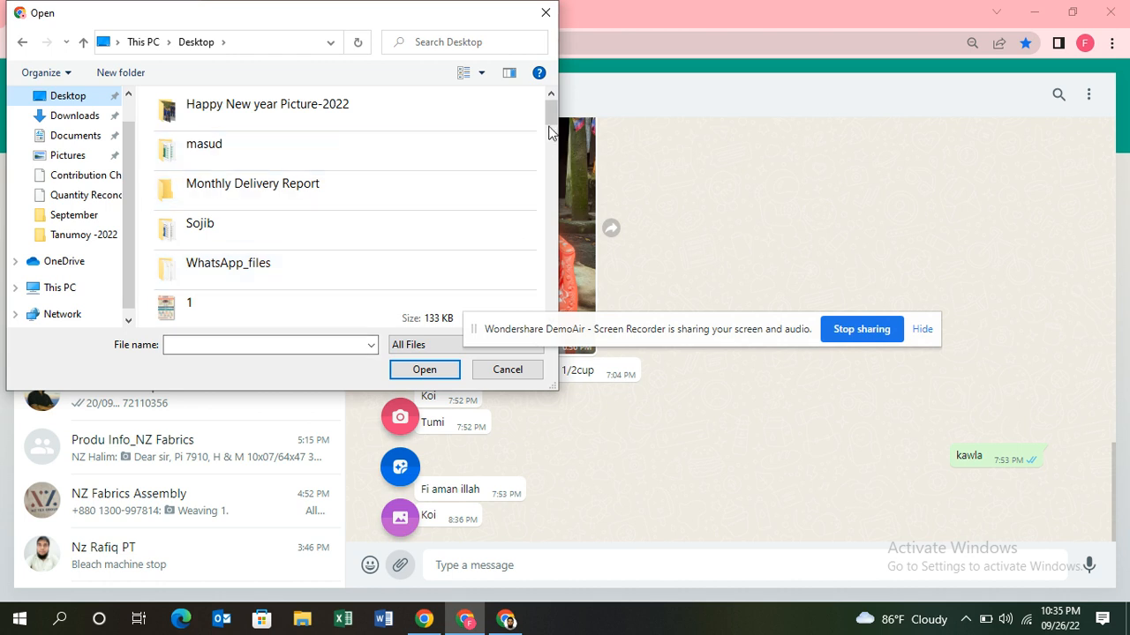
pyautogui.click(269, 345)
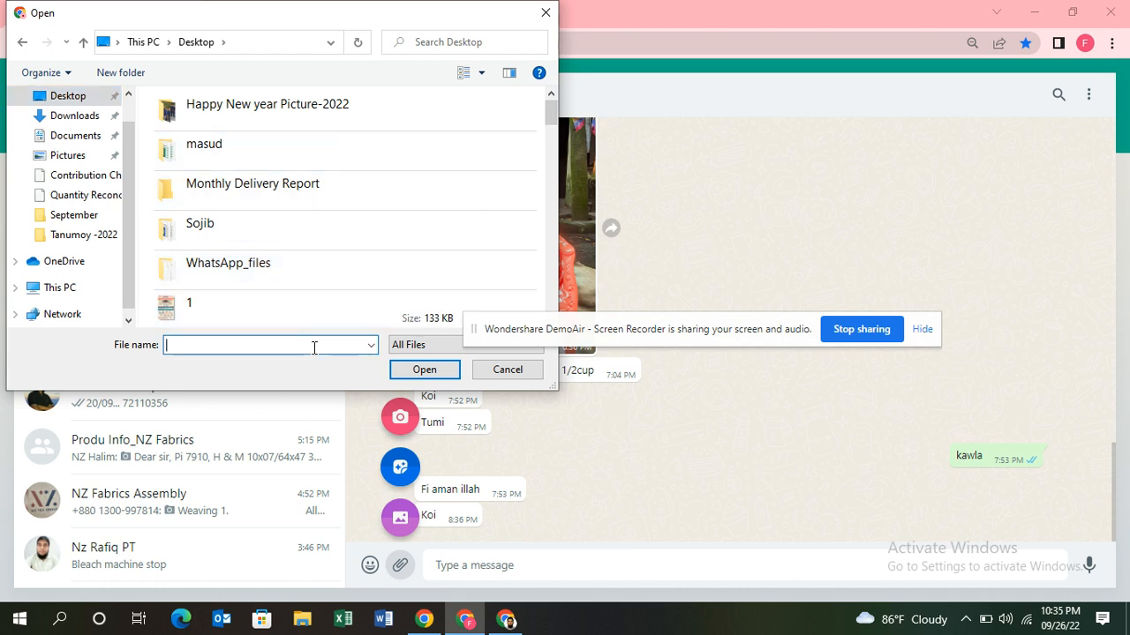
pyautogui.write('wh')
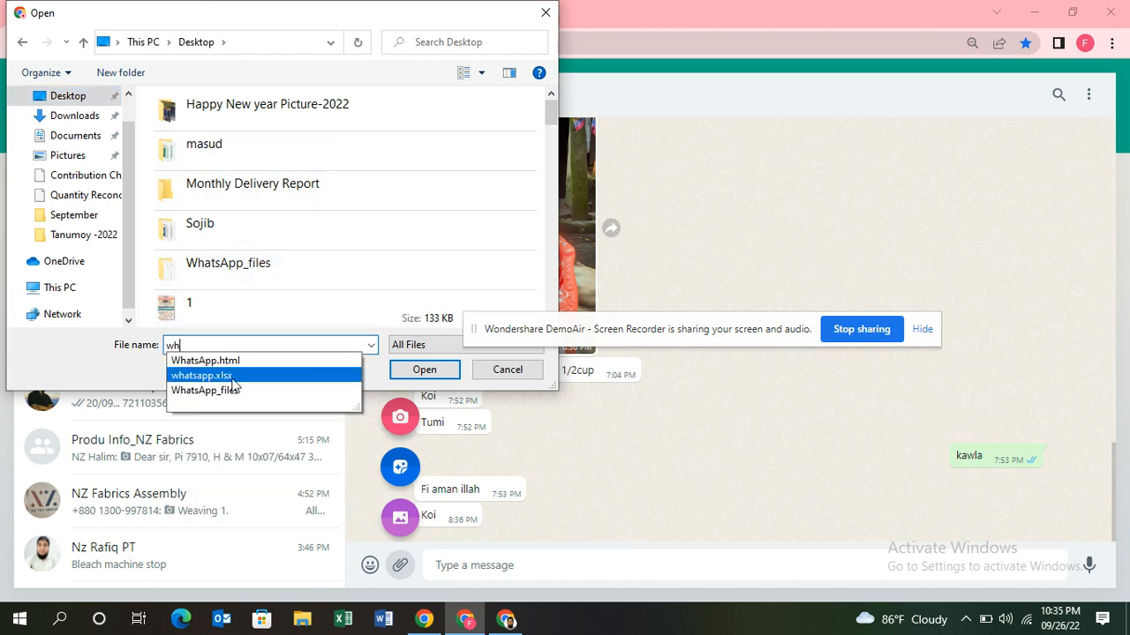
pyautogui.click(200, 375)
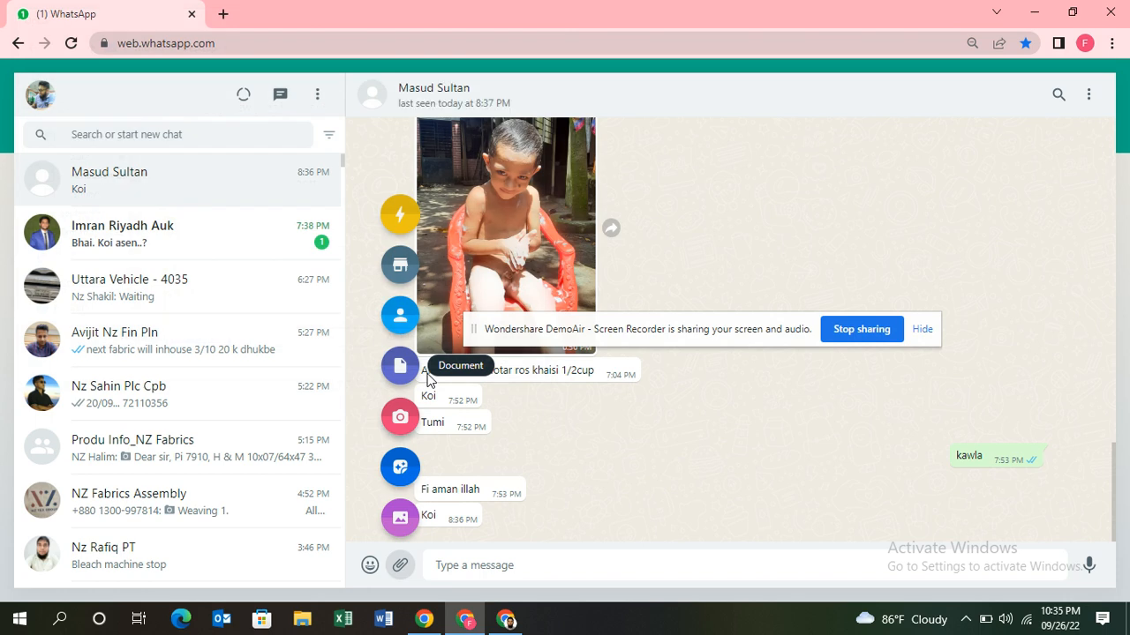
pyautogui.moveTo(1106, 473)
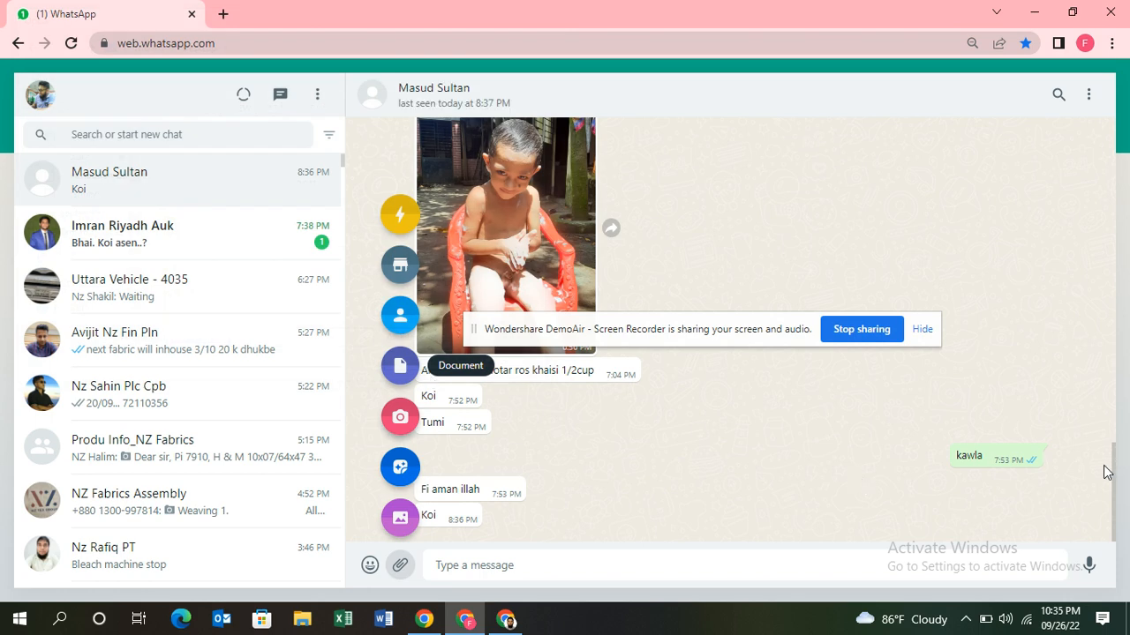
pyautogui.click(400, 366)
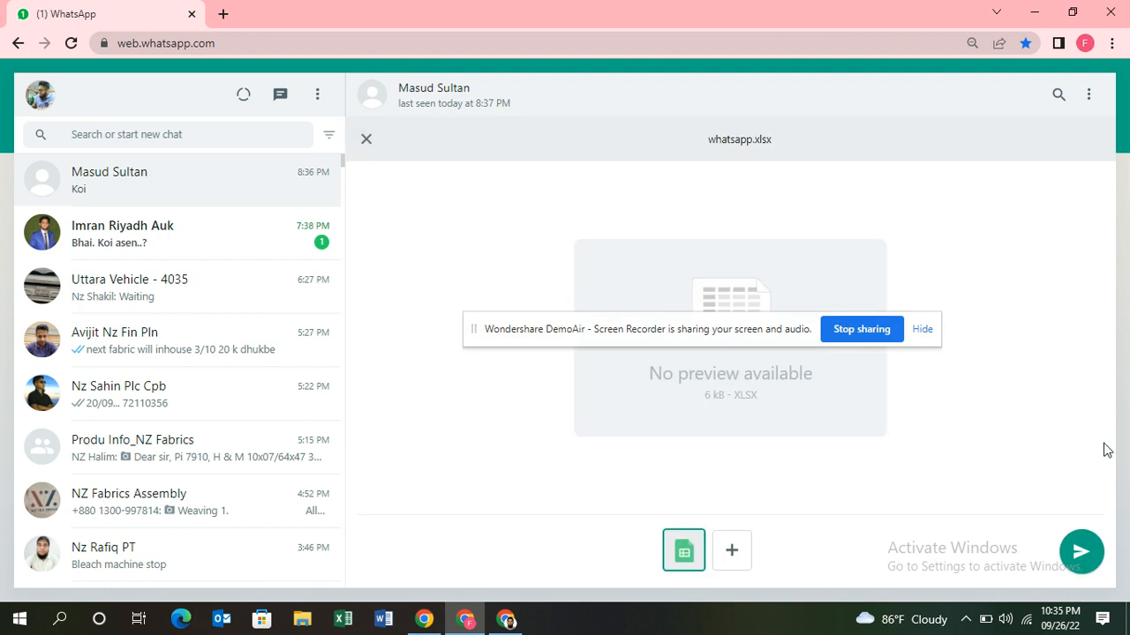
pyautogui.moveTo(992, 532)
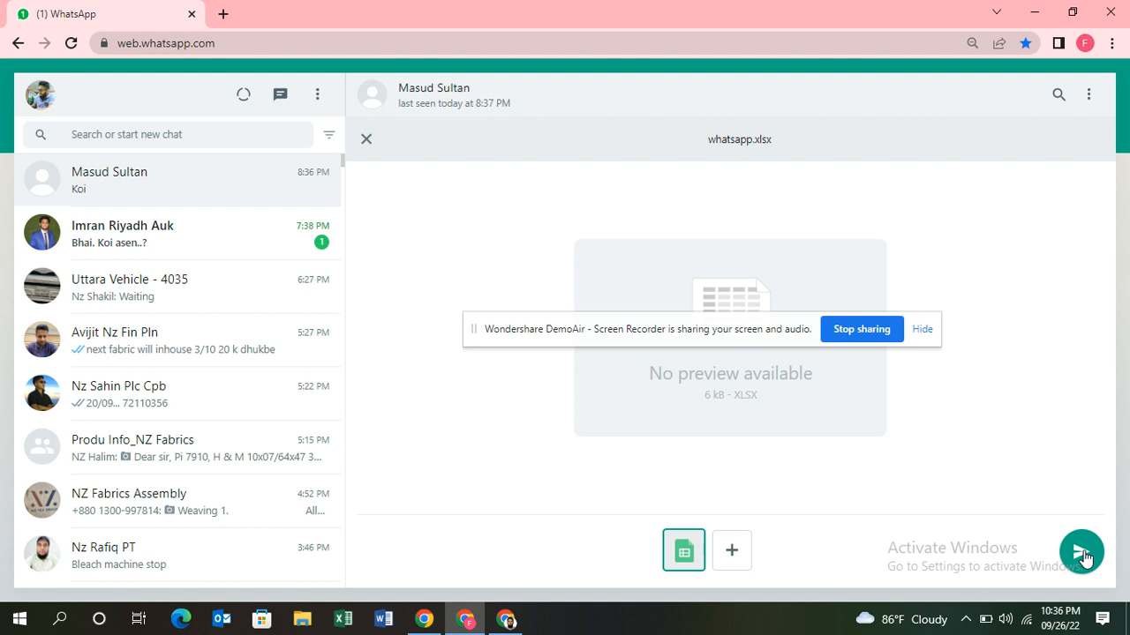
pyautogui.click(365, 139)
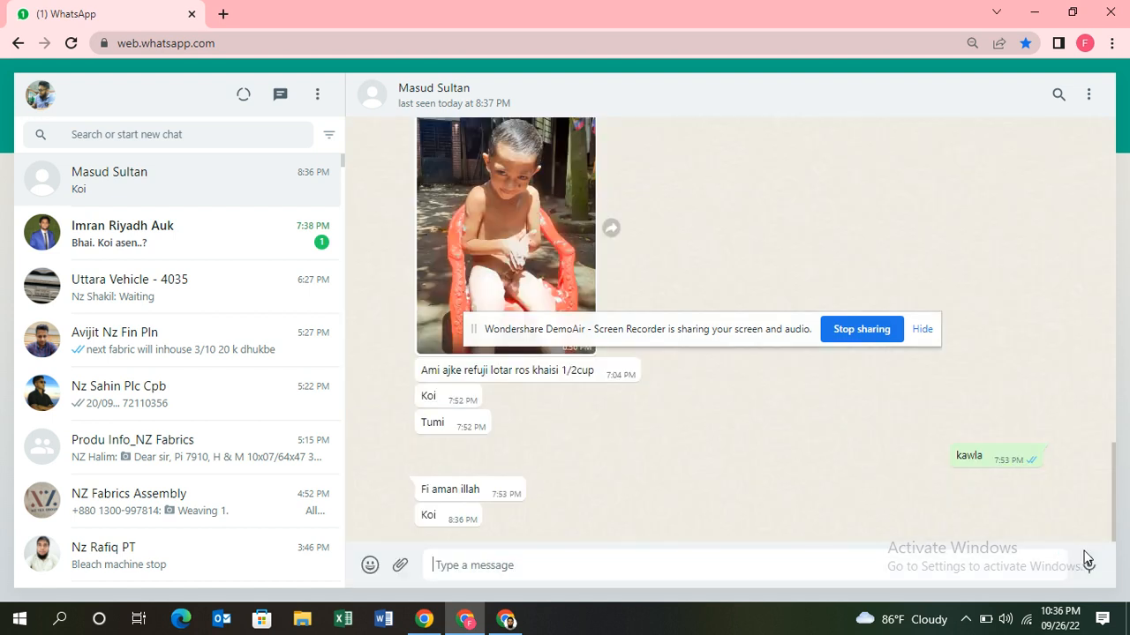